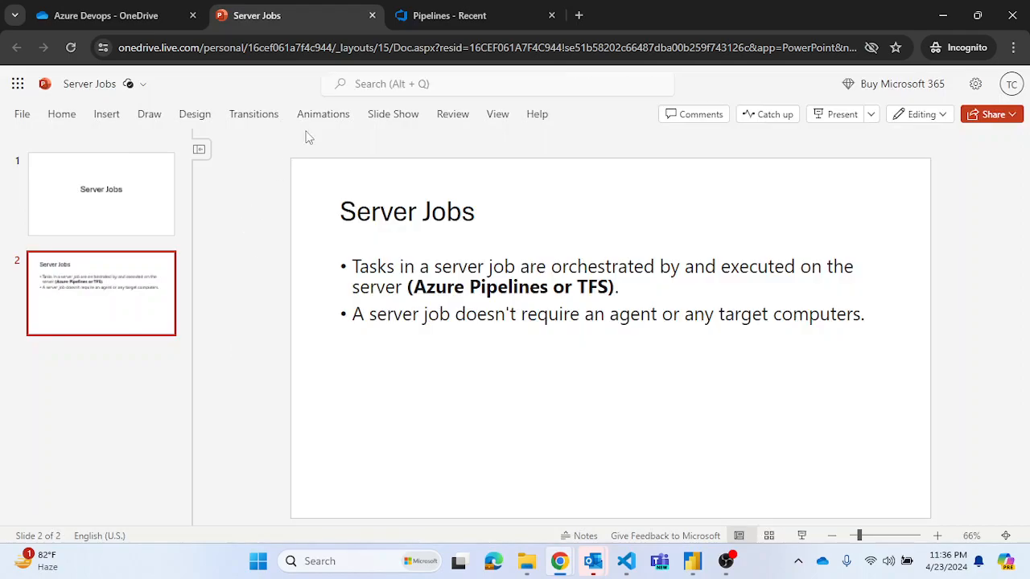
{"action": "mouse_move", "coordinate": [448, 15]}
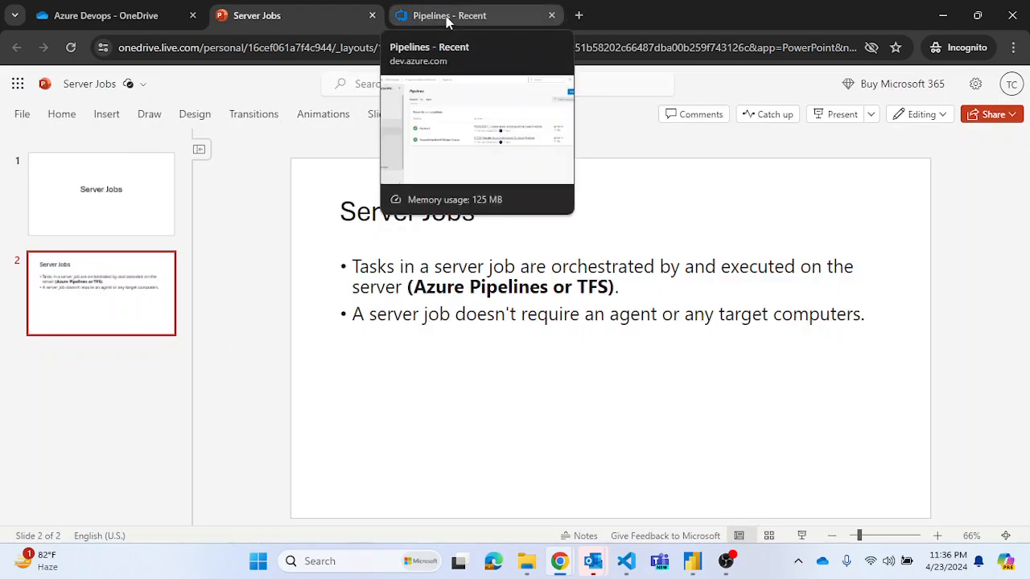
Start a classic-editor pipeline from the Azure Repos Git repository on the main branch.
{"action": "left_click", "coordinate": [475, 15]}
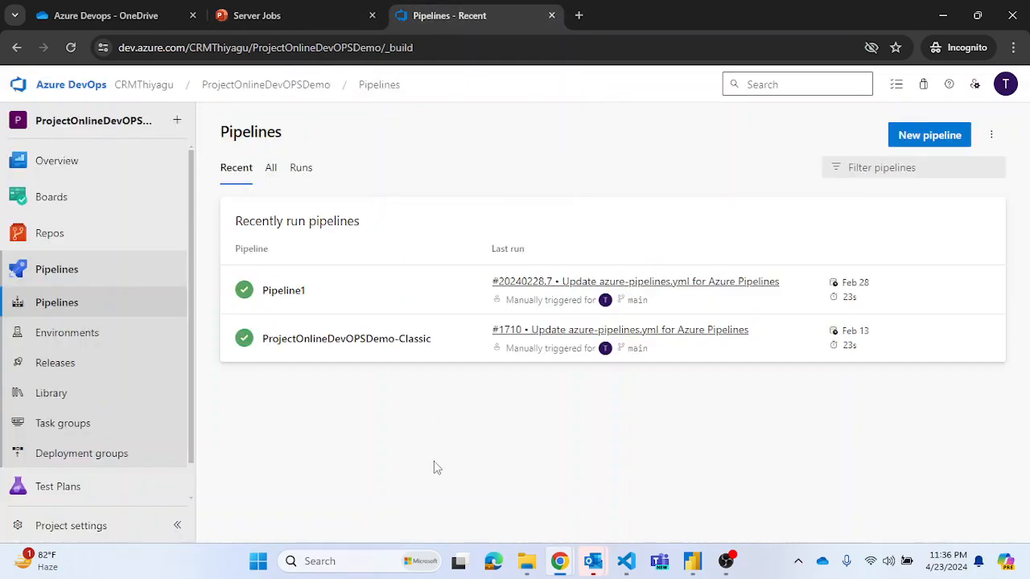
{"action": "mouse_move", "coordinate": [559, 175]}
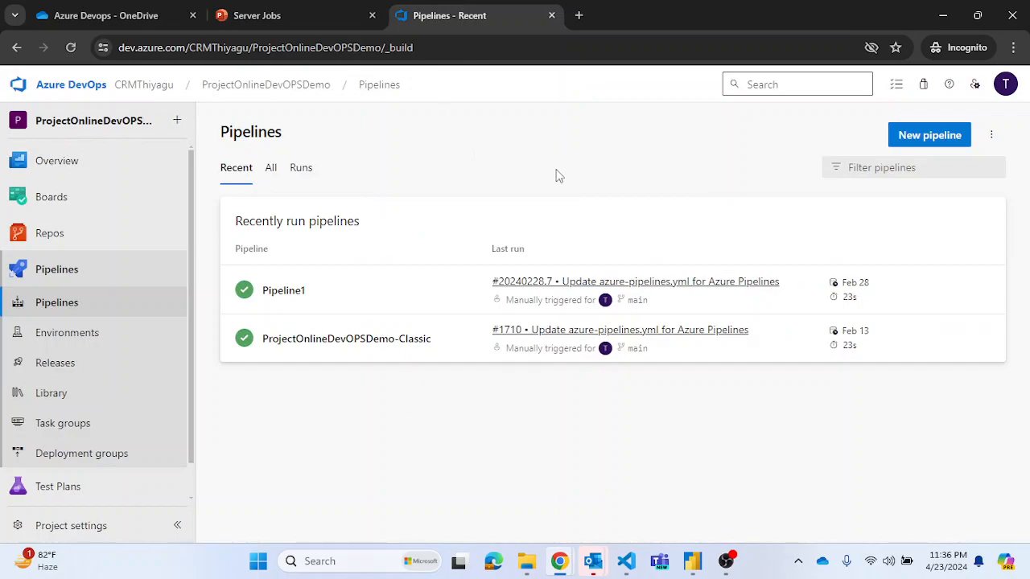
{"action": "left_click", "coordinate": [929, 134]}
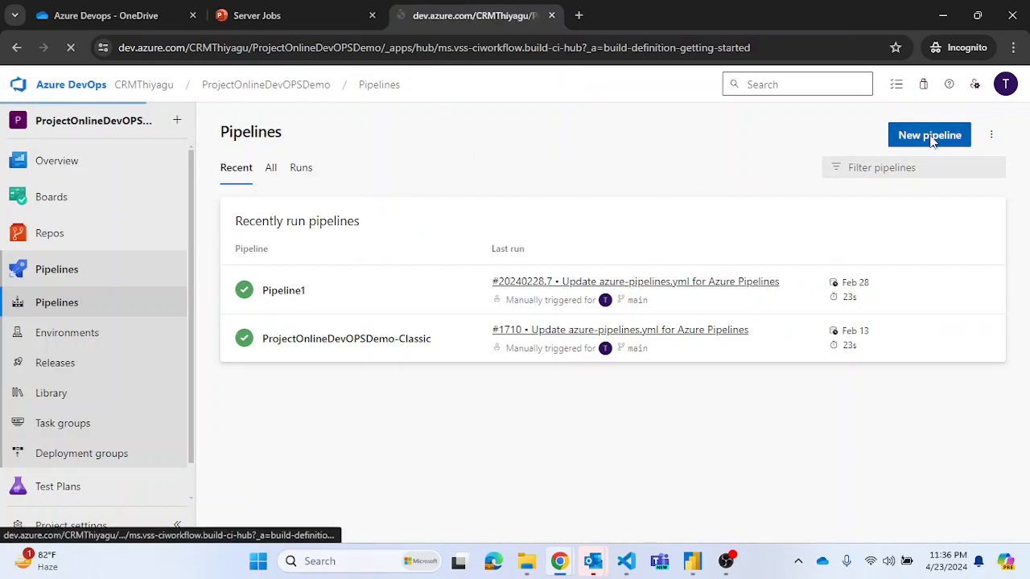
{"action": "left_click", "coordinate": [928, 134]}
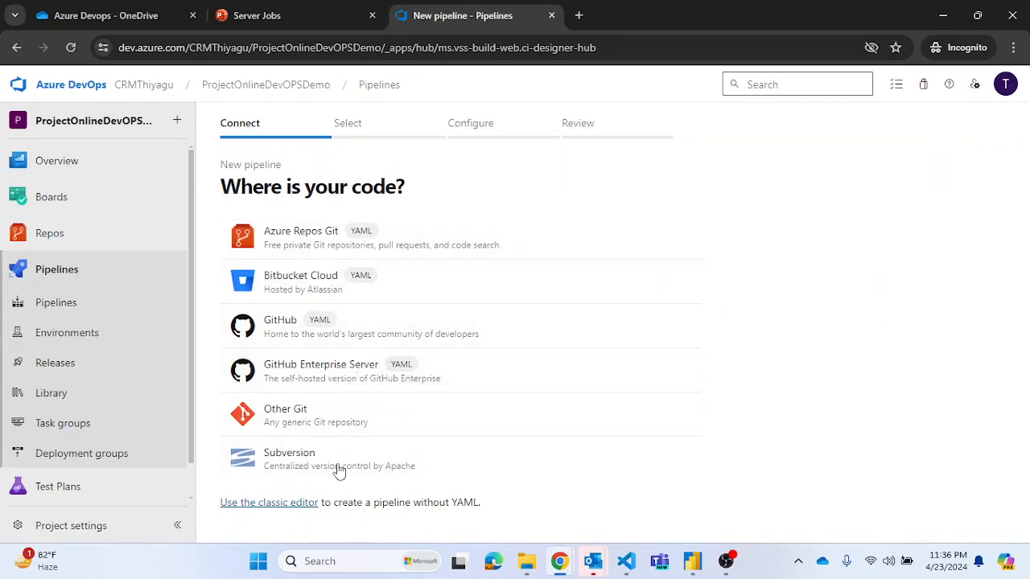
{"action": "mouse_move", "coordinate": [268, 507]}
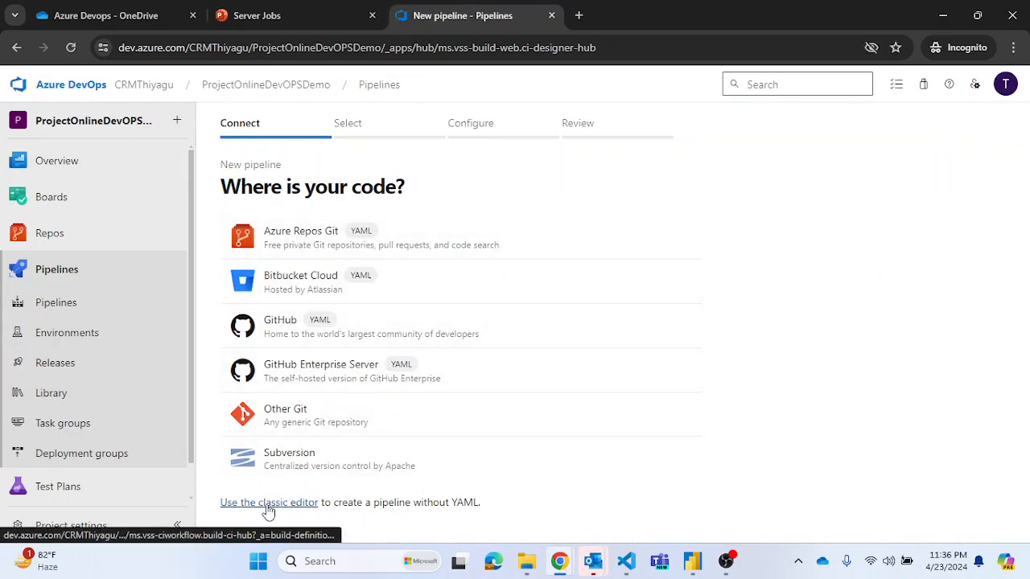
{"action": "left_click", "coordinate": [269, 502]}
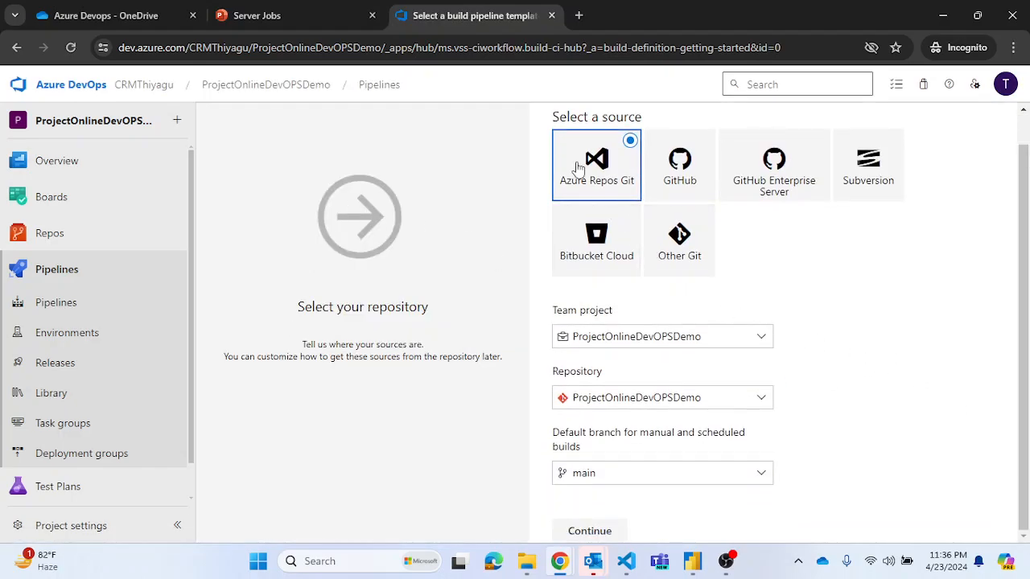
{"action": "mouse_move", "coordinate": [688, 526]}
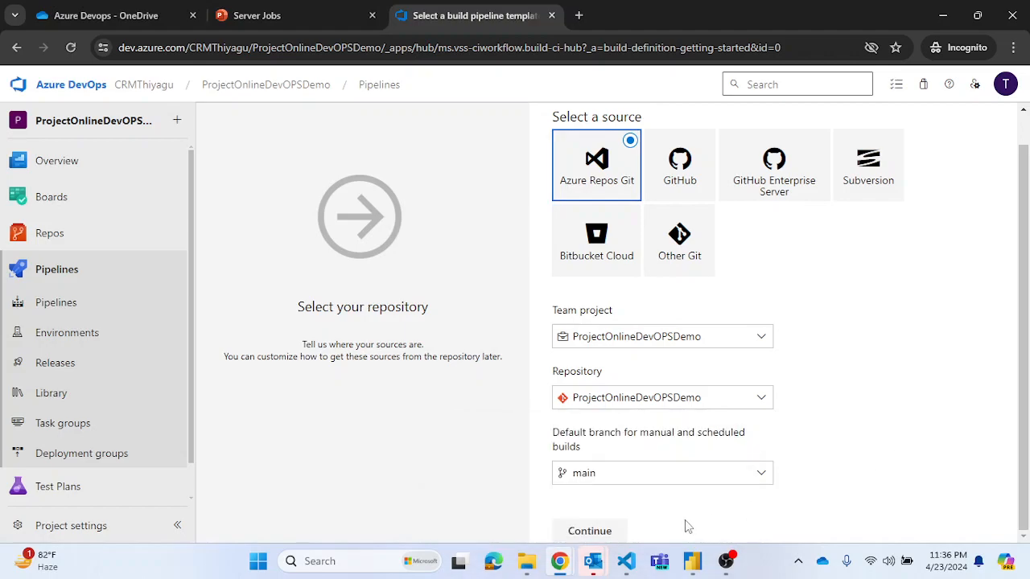
{"action": "left_click", "coordinate": [589, 530]}
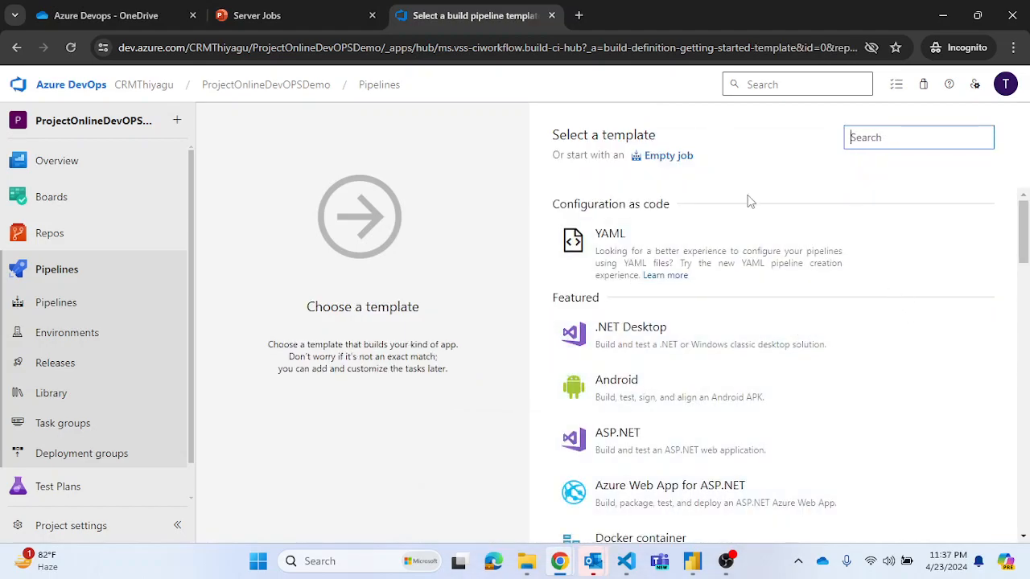
{"action": "mouse_move", "coordinate": [679, 167]}
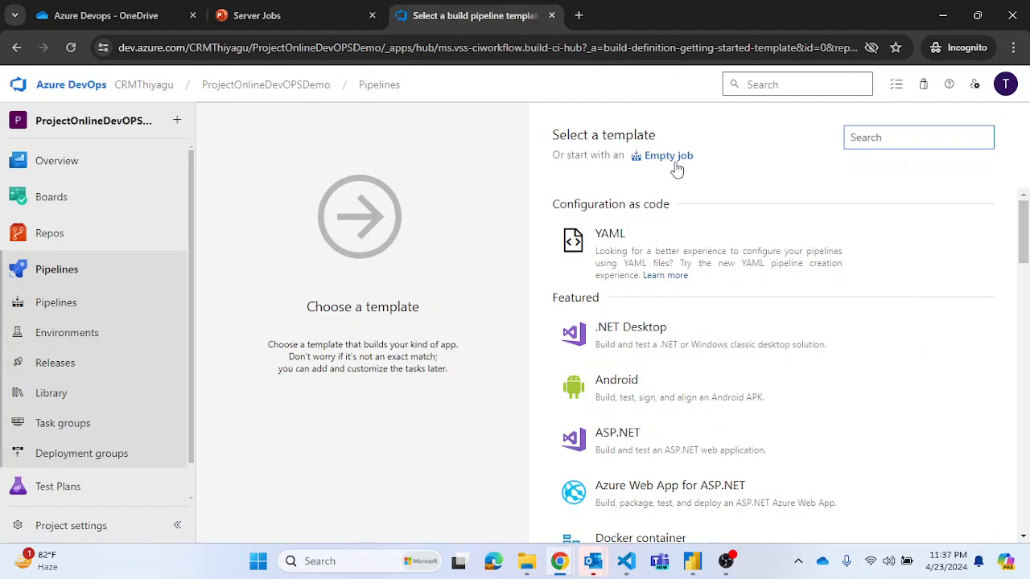
Start ProjectOnlineDevOPSDemo-CI from an empty job and show the add-job choices.
{"action": "left_click", "coordinate": [668, 156]}
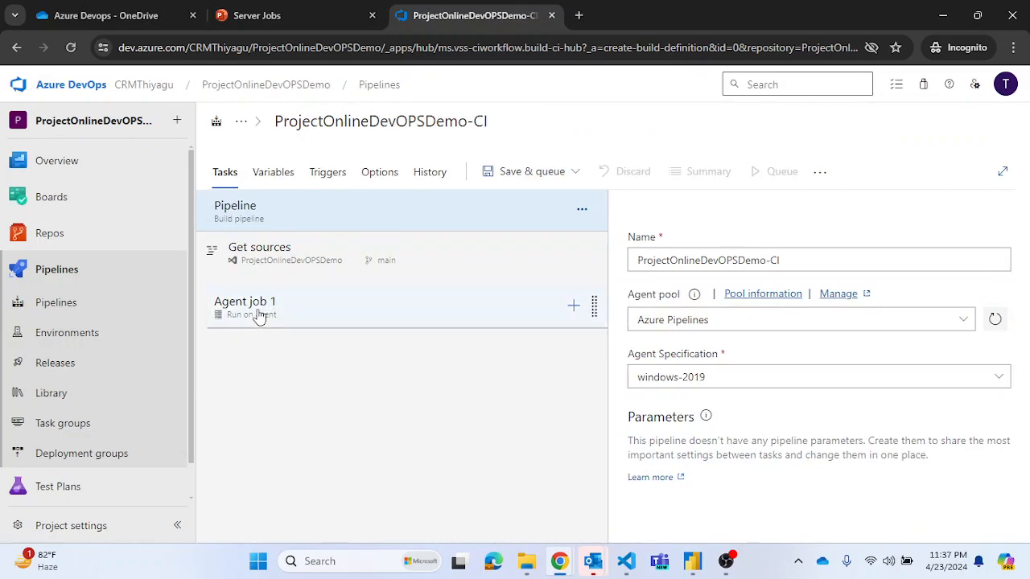
{"action": "mouse_move", "coordinate": [301, 313]}
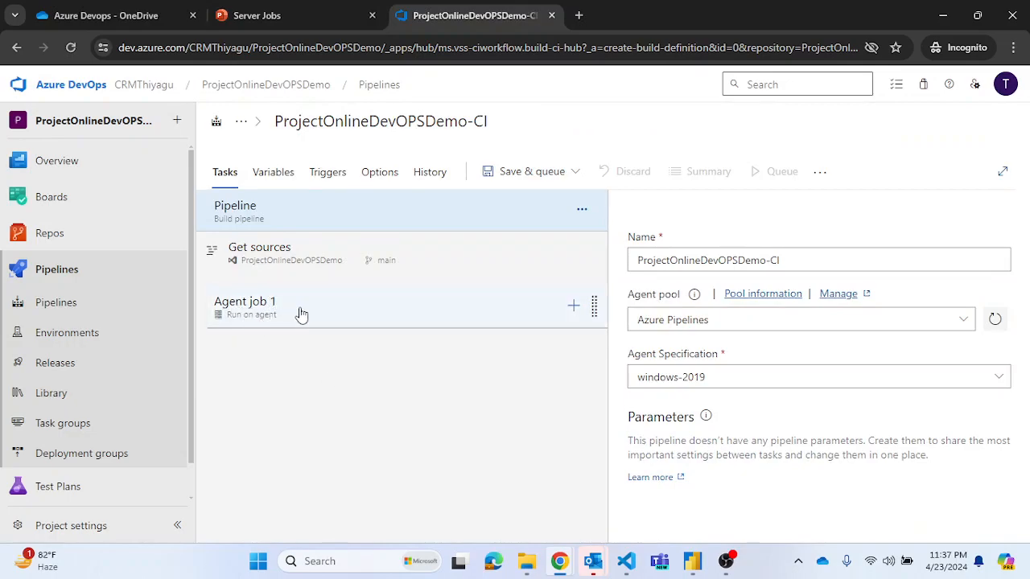
{"action": "mouse_move", "coordinate": [334, 358]}
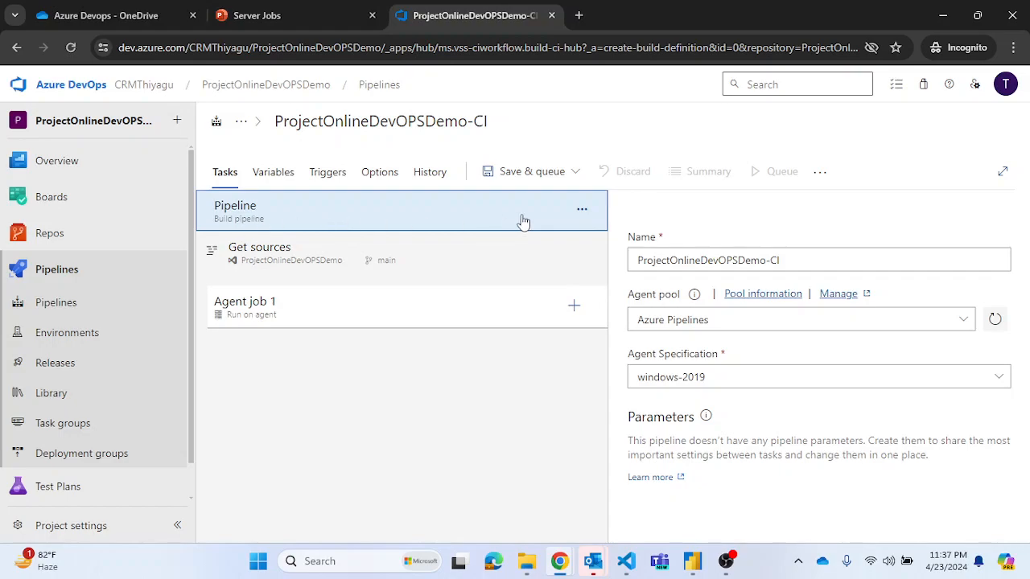
{"action": "left_click", "coordinate": [582, 209]}
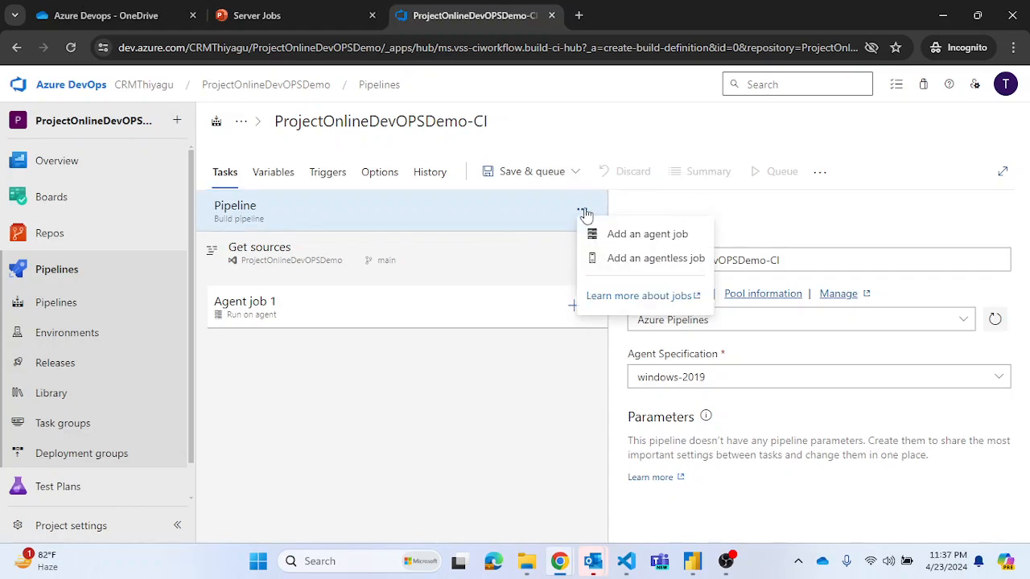
{"action": "mouse_move", "coordinate": [648, 234]}
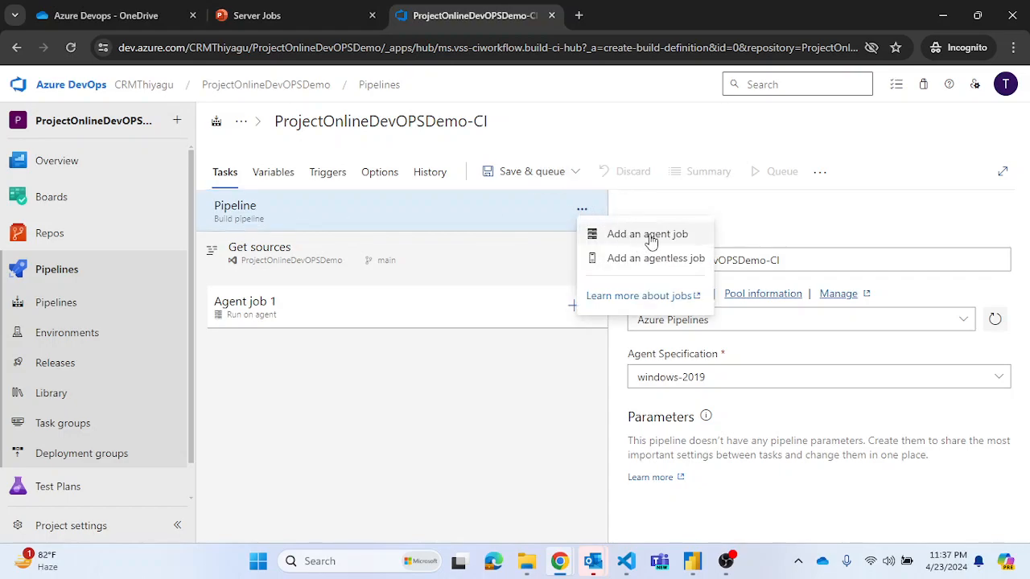
{"action": "mouse_move", "coordinate": [616, 241]}
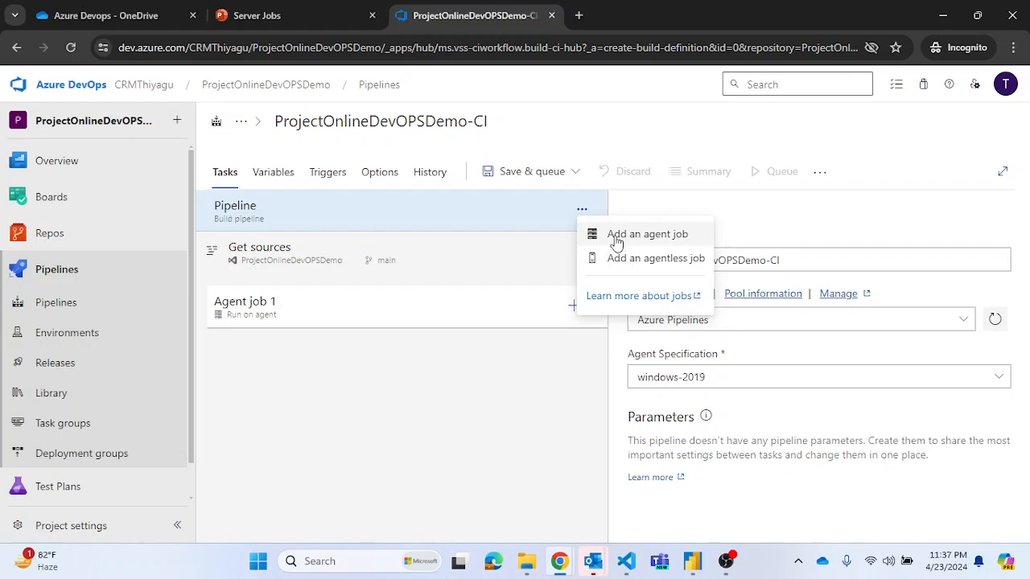
{"action": "mouse_move", "coordinate": [627, 264]}
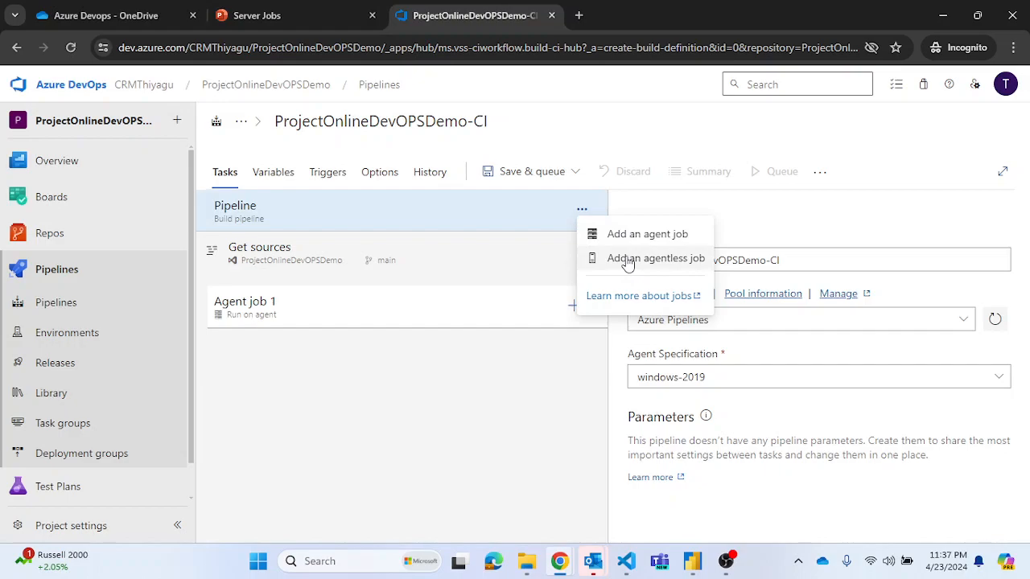
Add an agentless server job below Agent job 1.
{"action": "left_click", "coordinate": [655, 258]}
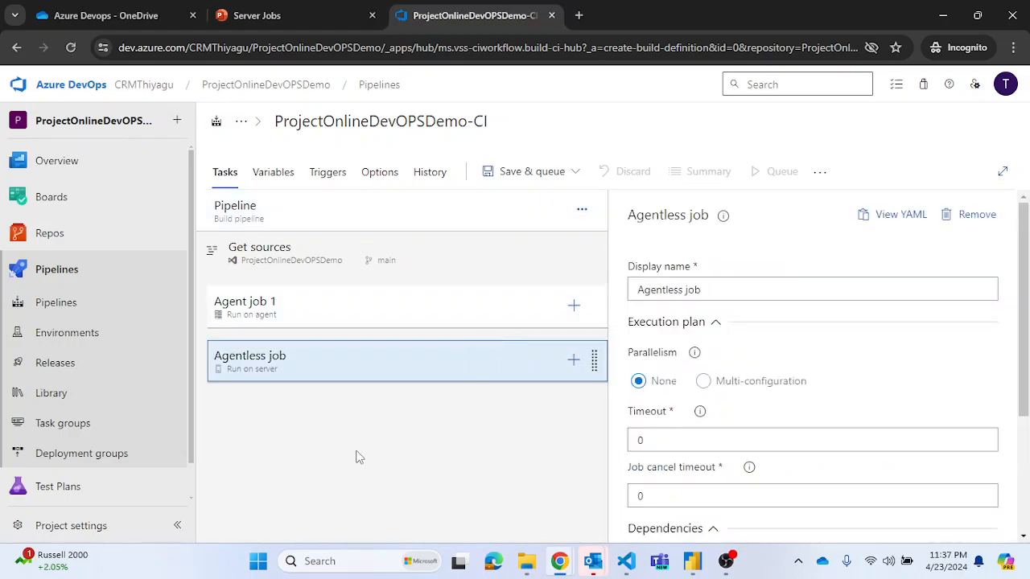
{"action": "mouse_move", "coordinate": [381, 366]}
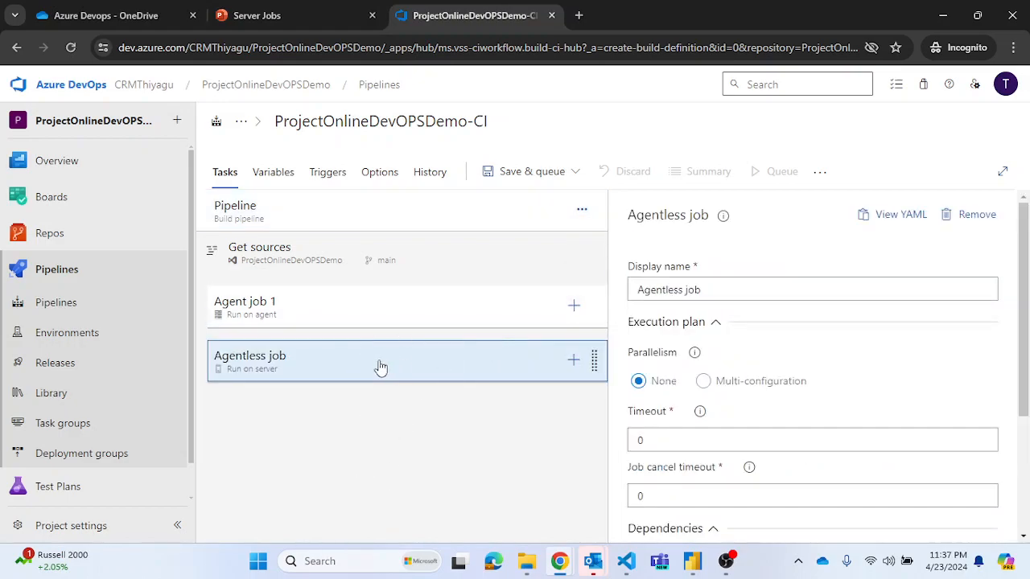
{"action": "mouse_move", "coordinate": [569, 368]}
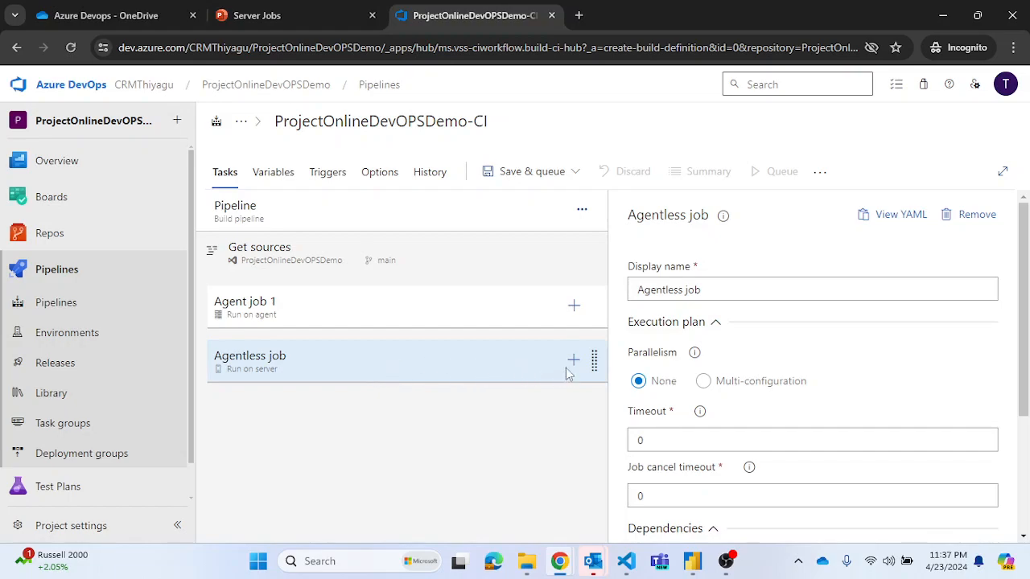
{"action": "mouse_move", "coordinate": [573, 360]}
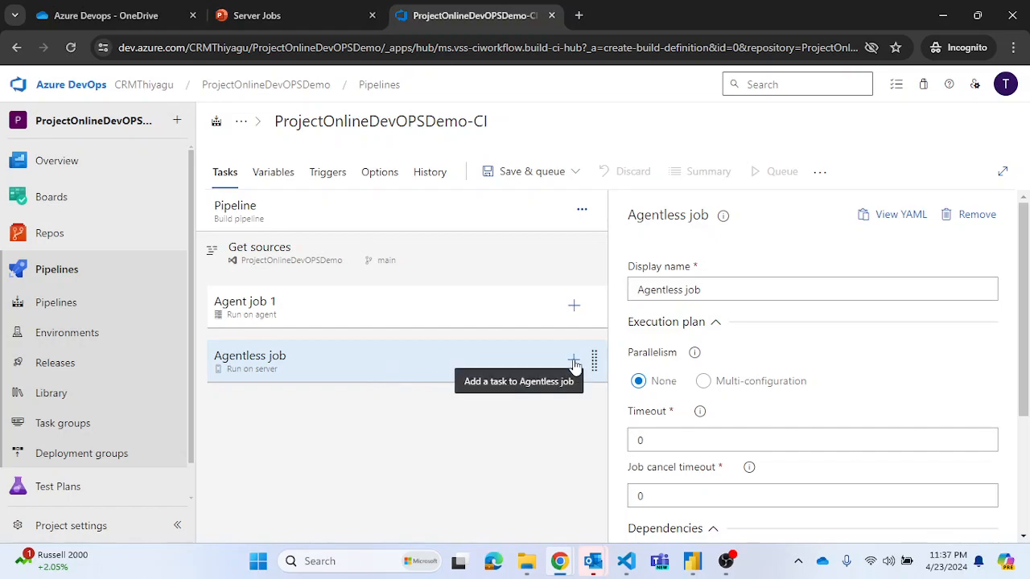
{"action": "left_click", "coordinate": [573, 359]}
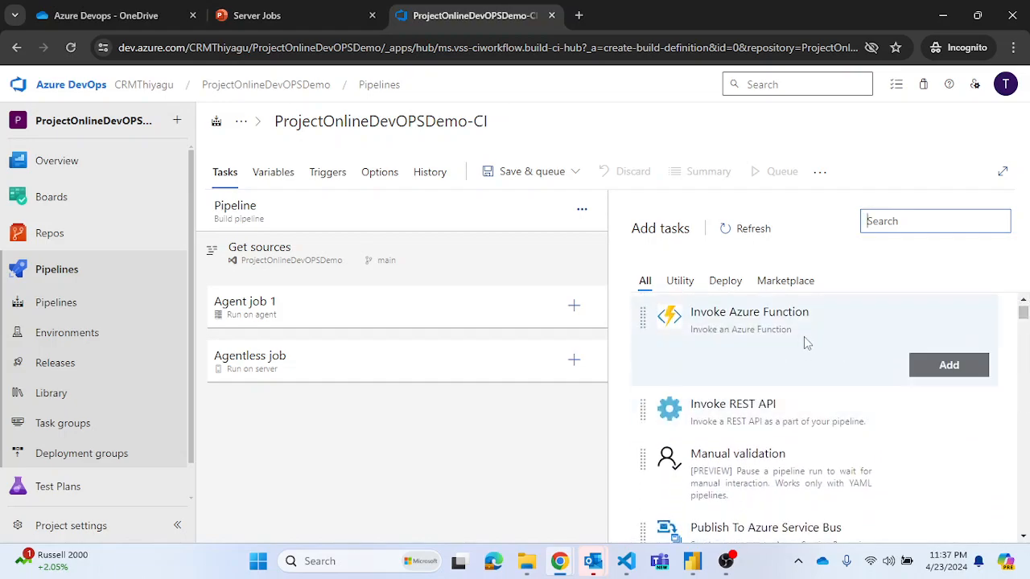
{"action": "mouse_move", "coordinate": [812, 412]}
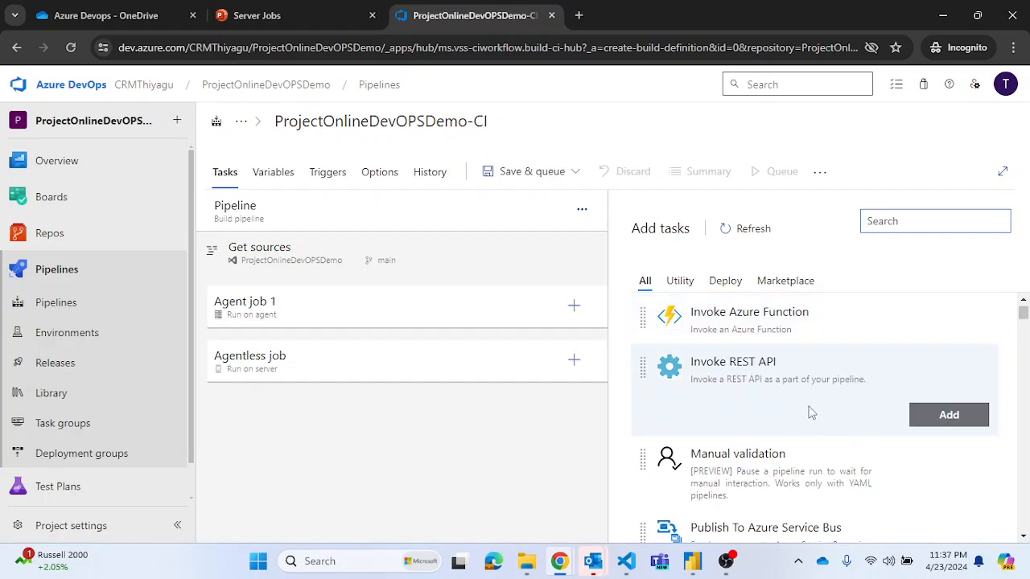
{"action": "scroll", "scroll_direction": "down", "scroll_amount": 3}
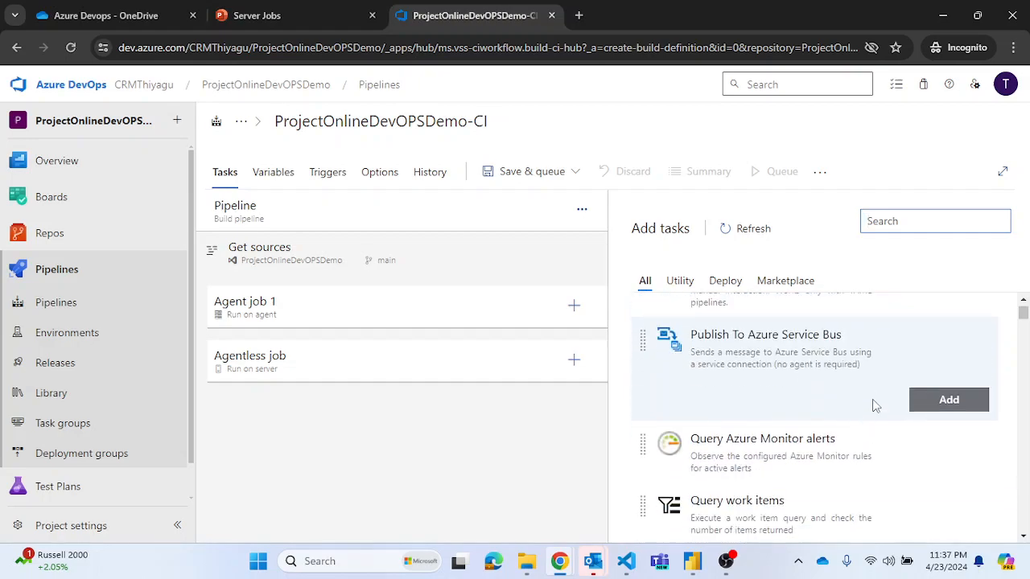
{"action": "scroll", "scroll_direction": "down", "scroll_amount": 3}
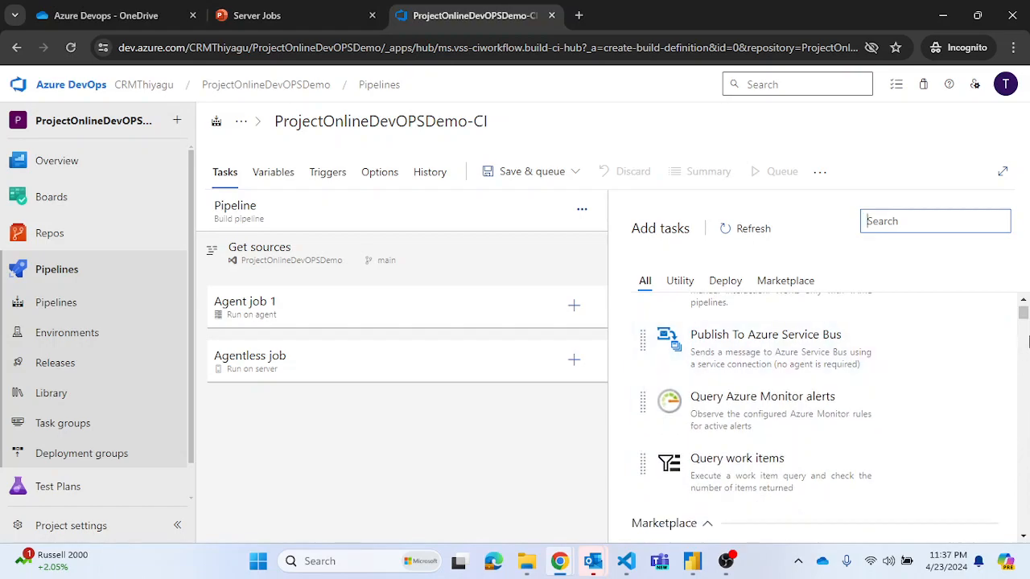
{"action": "mouse_move", "coordinate": [518, 448]}
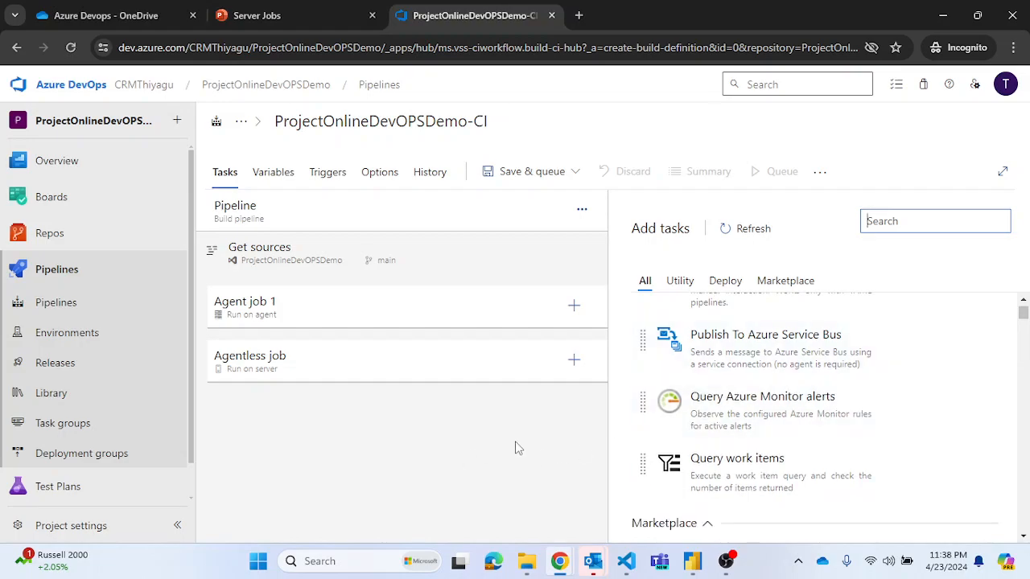
{"action": "mouse_move", "coordinate": [559, 445]}
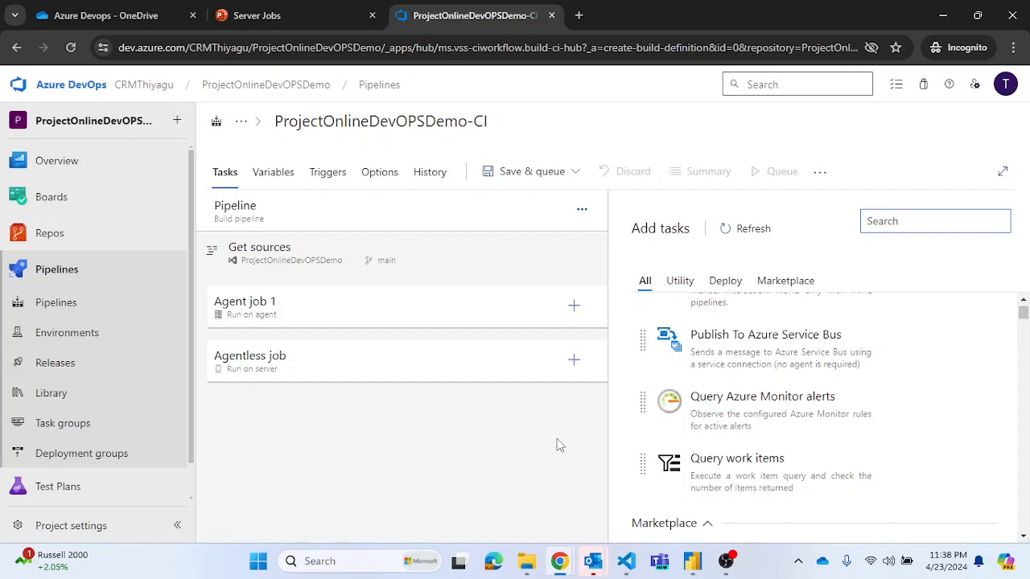
{"action": "mouse_move", "coordinate": [593, 430]}
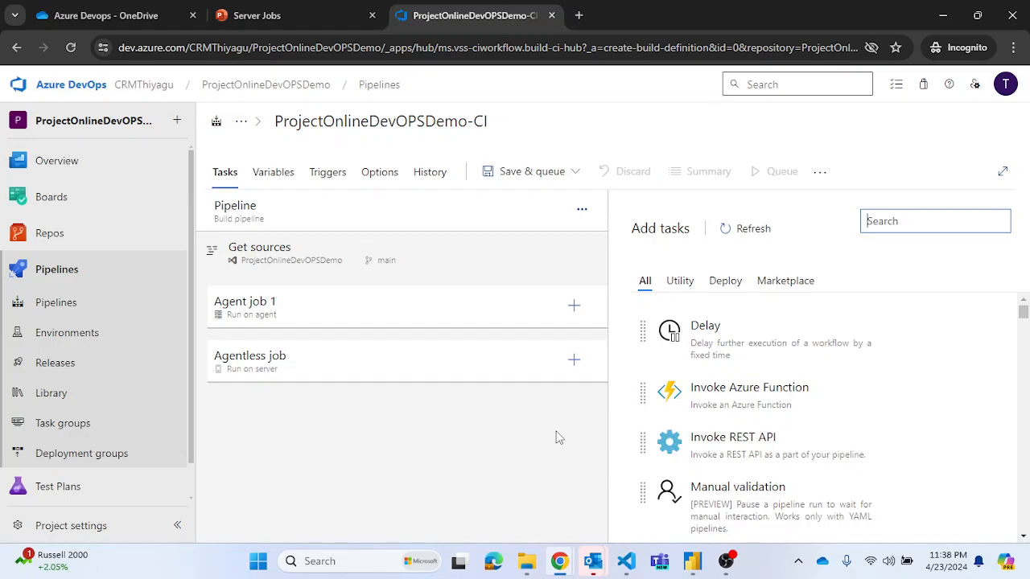
{"action": "left_click", "coordinate": [934, 221]}
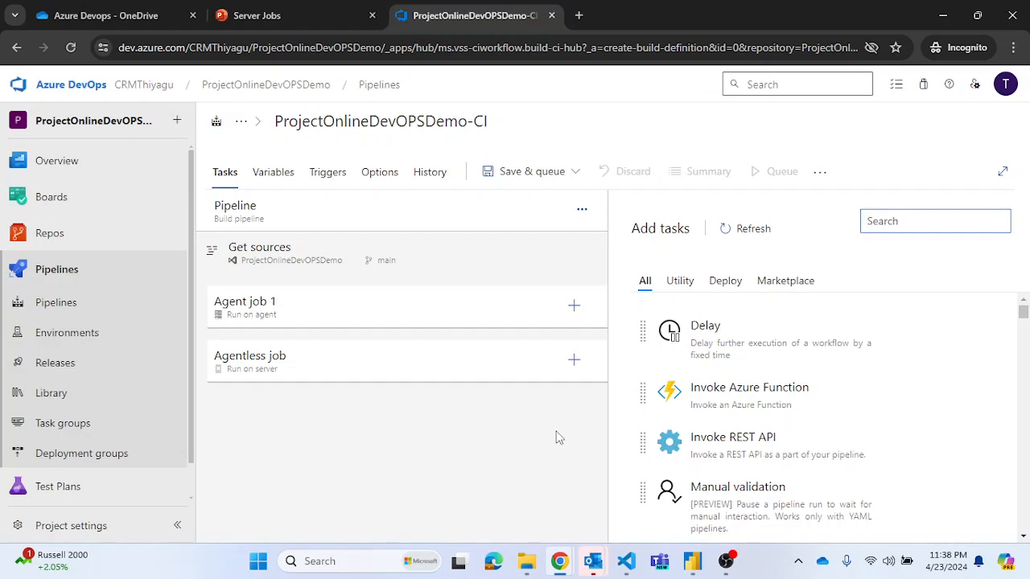
{"action": "left_click", "coordinate": [934, 221]}
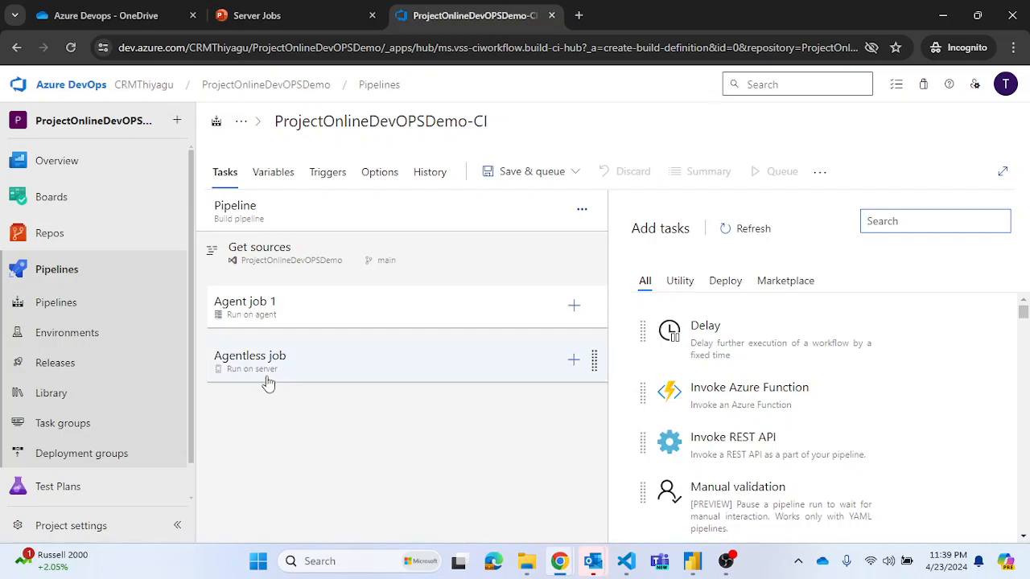
{"action": "mouse_move", "coordinate": [380, 467]}
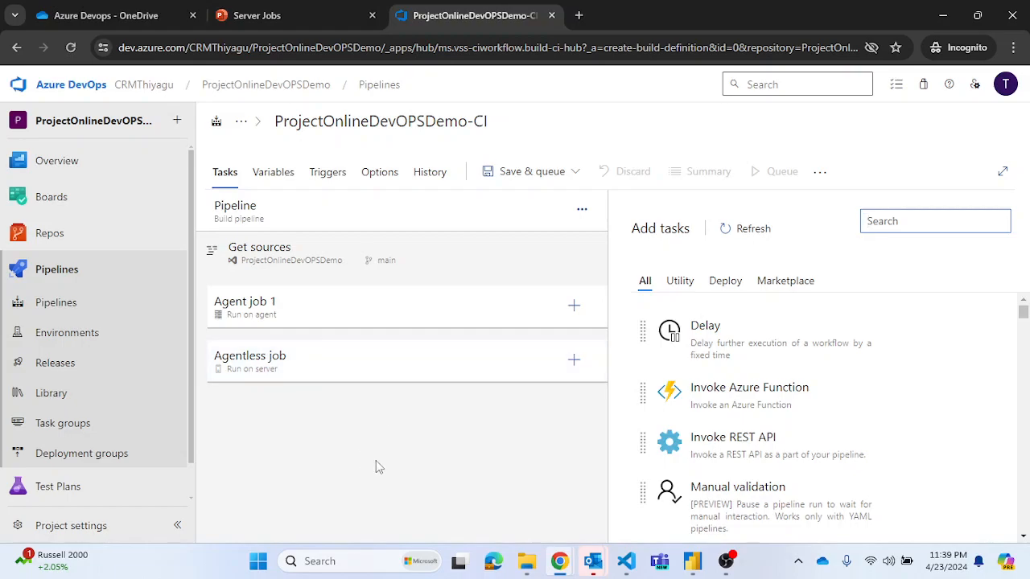
{"action": "mouse_move", "coordinate": [598, 433]}
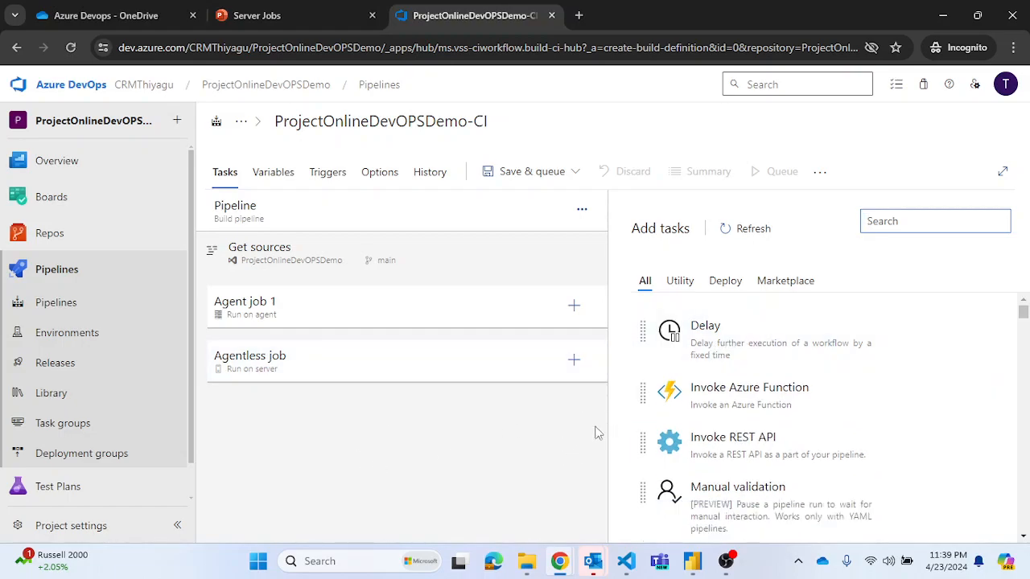
{"action": "mouse_move", "coordinate": [562, 451]}
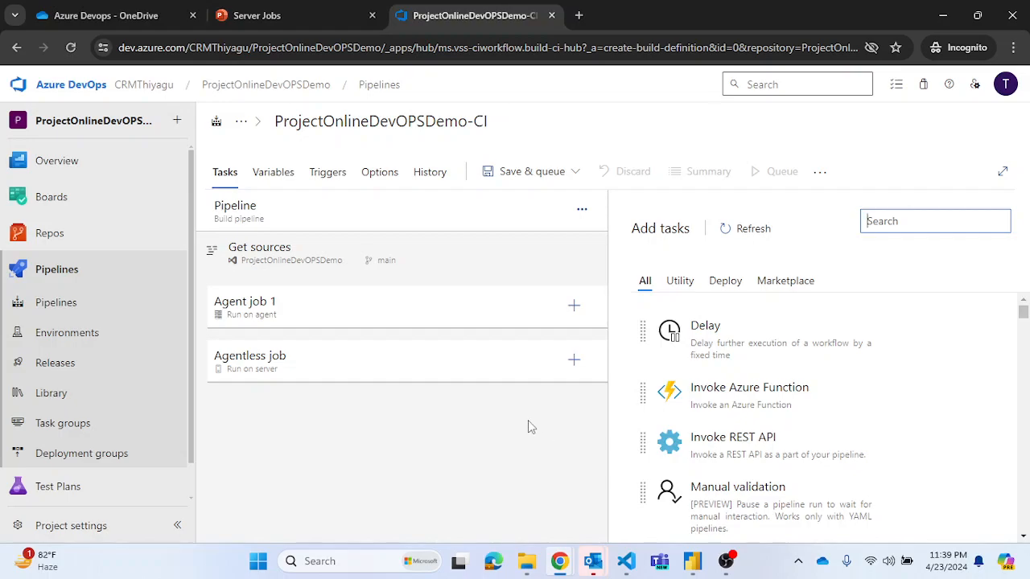
{"action": "left_click", "coordinate": [934, 221]}
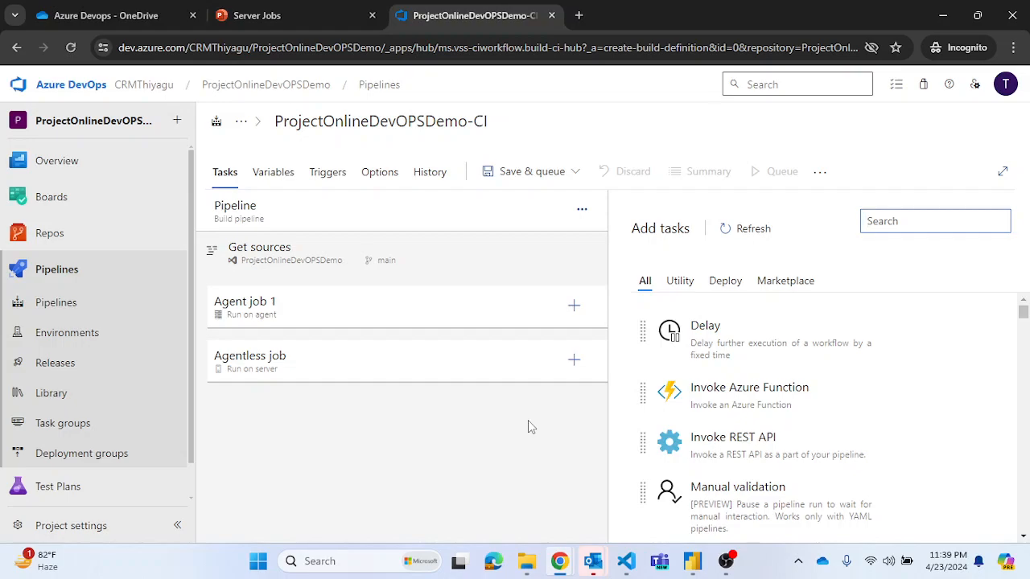
{"action": "mouse_move", "coordinate": [302, 369]}
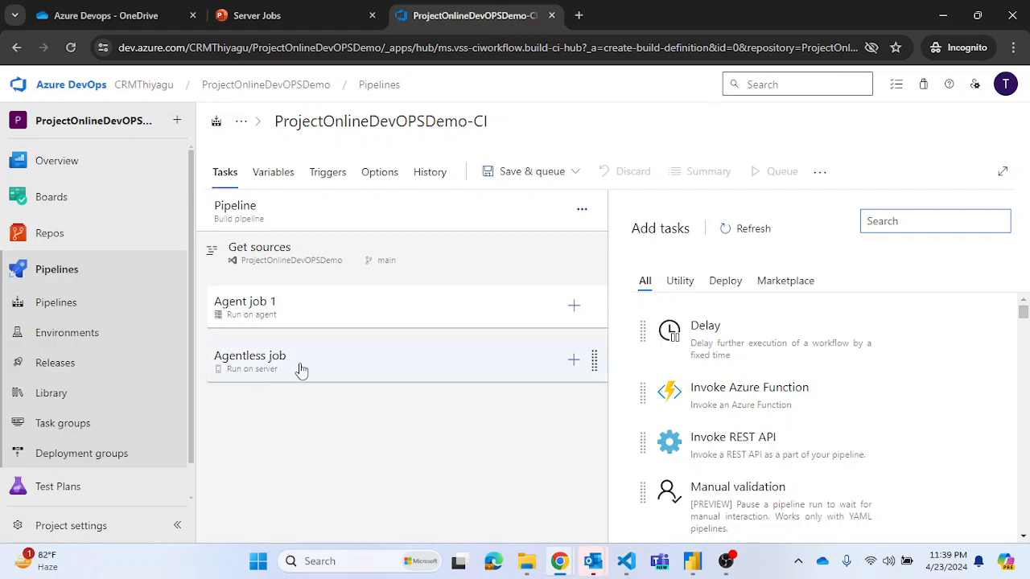
Add a Delay task to the agentless job with a 1-minute Delay Time.
{"action": "left_click", "coordinate": [249, 361]}
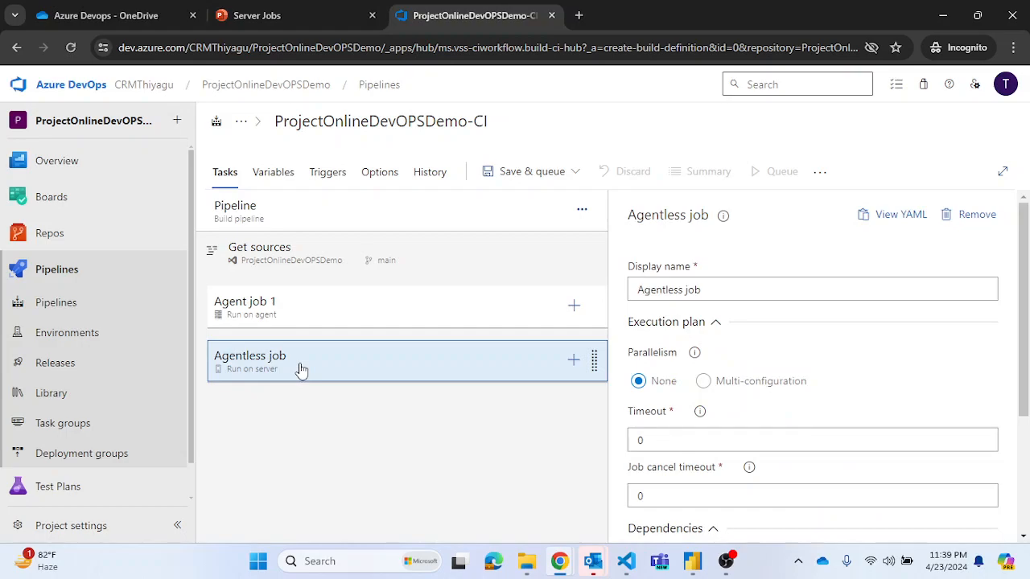
{"action": "mouse_move", "coordinate": [572, 360]}
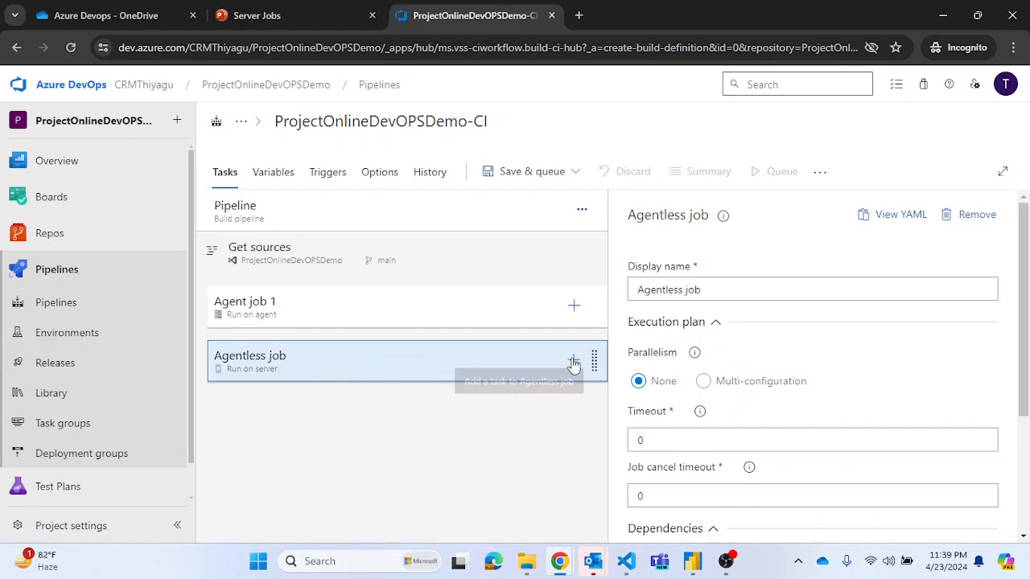
{"action": "left_click", "coordinate": [573, 362]}
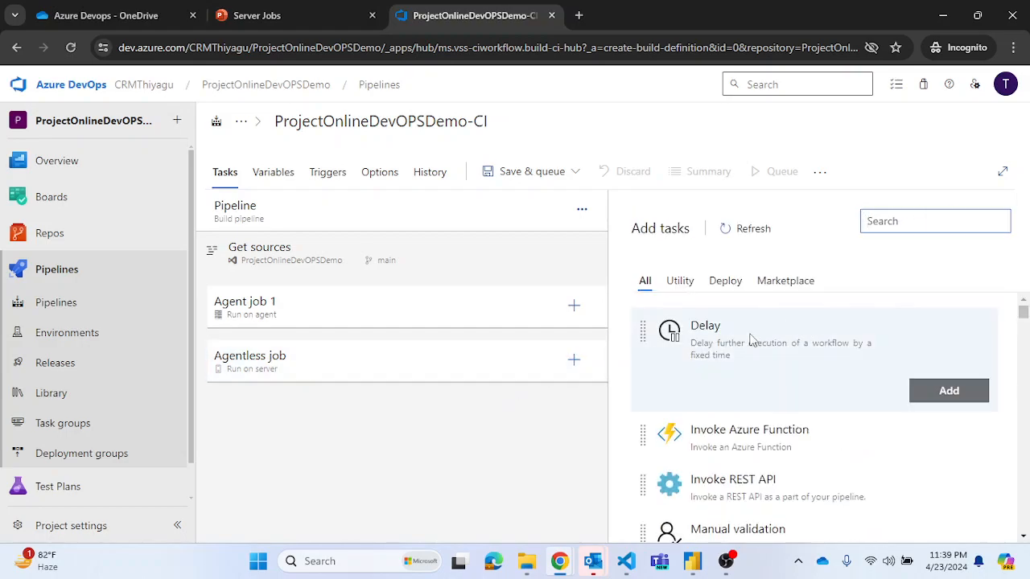
{"action": "left_click", "coordinate": [949, 390]}
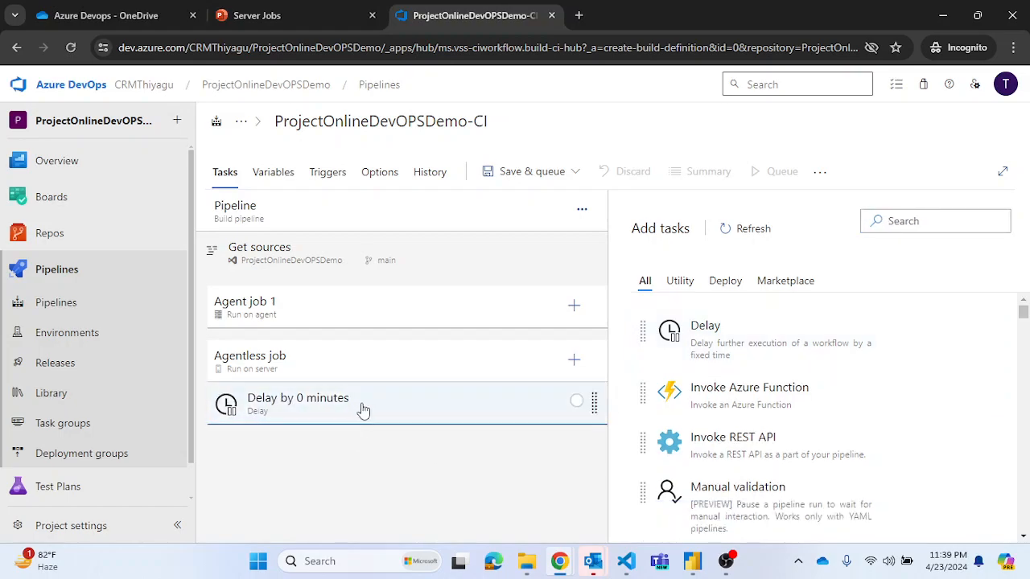
{"action": "left_click", "coordinate": [298, 402]}
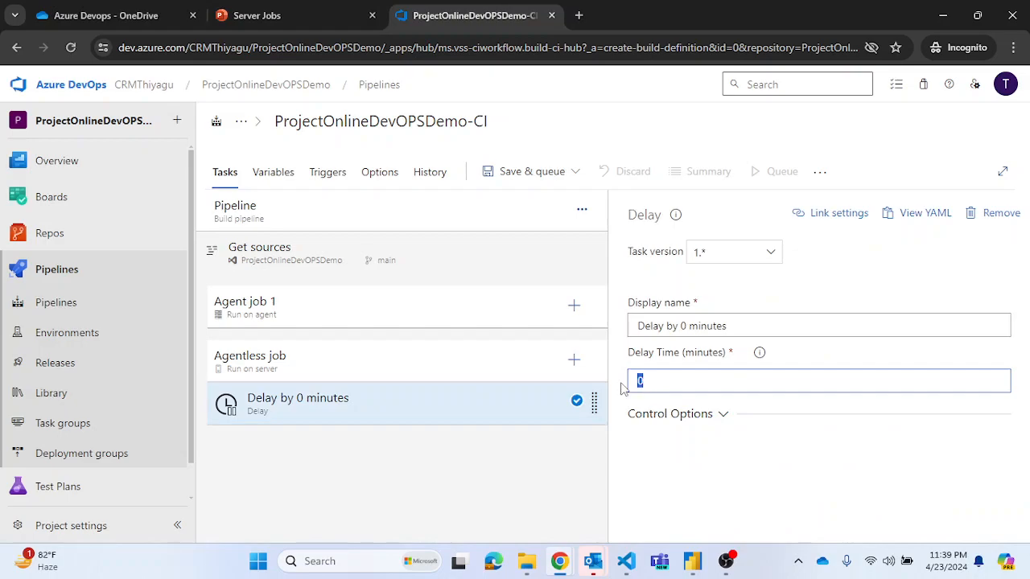
{"action": "type", "text": "1"}
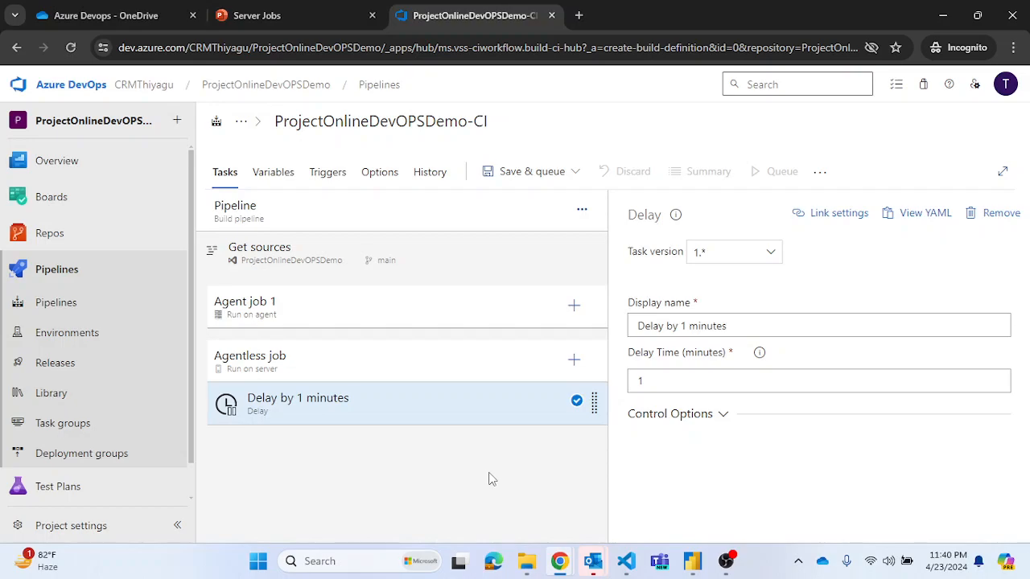
{"action": "mouse_move", "coordinate": [334, 437]}
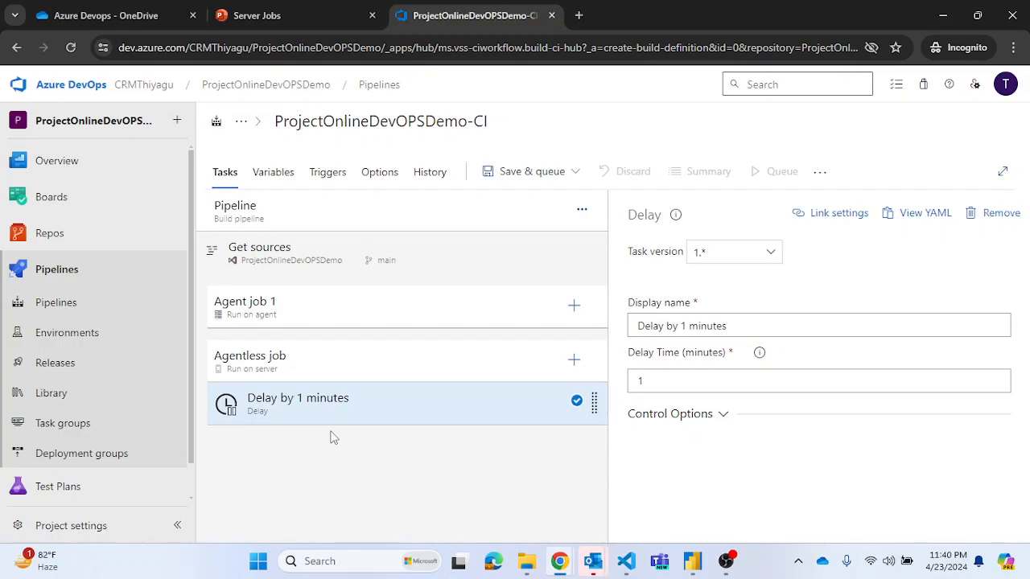
{"action": "mouse_move", "coordinate": [574, 360]}
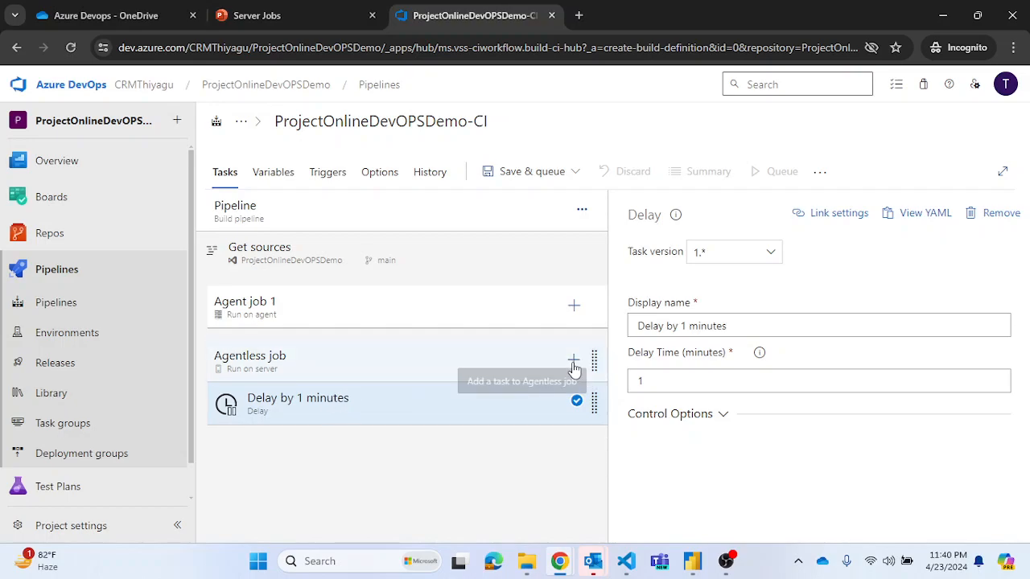
Add an Invoke Azure Function task after the Delay, reviewing its settings without filling URL or key.
{"action": "left_click", "coordinate": [574, 360]}
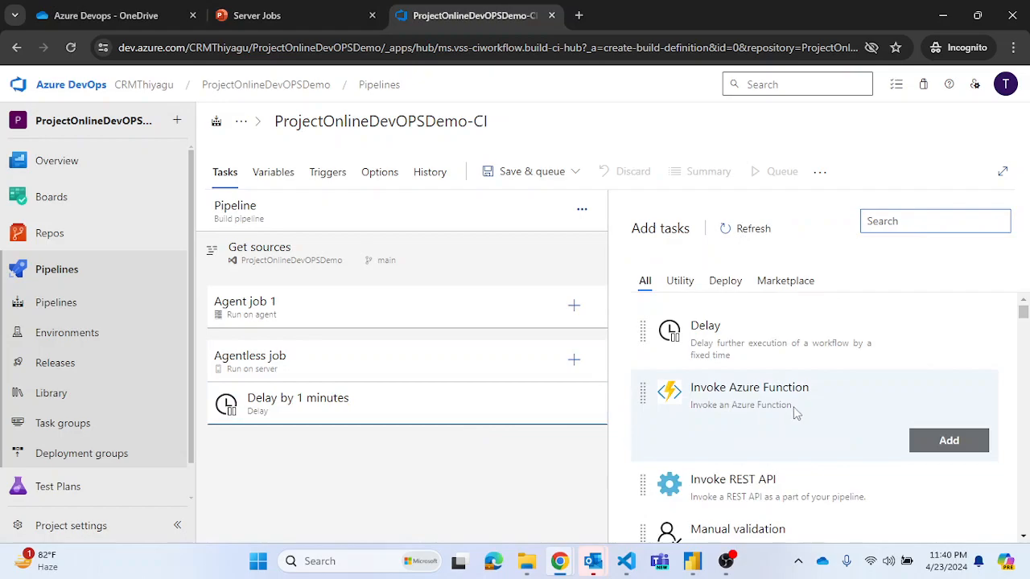
{"action": "left_click", "coordinate": [948, 440]}
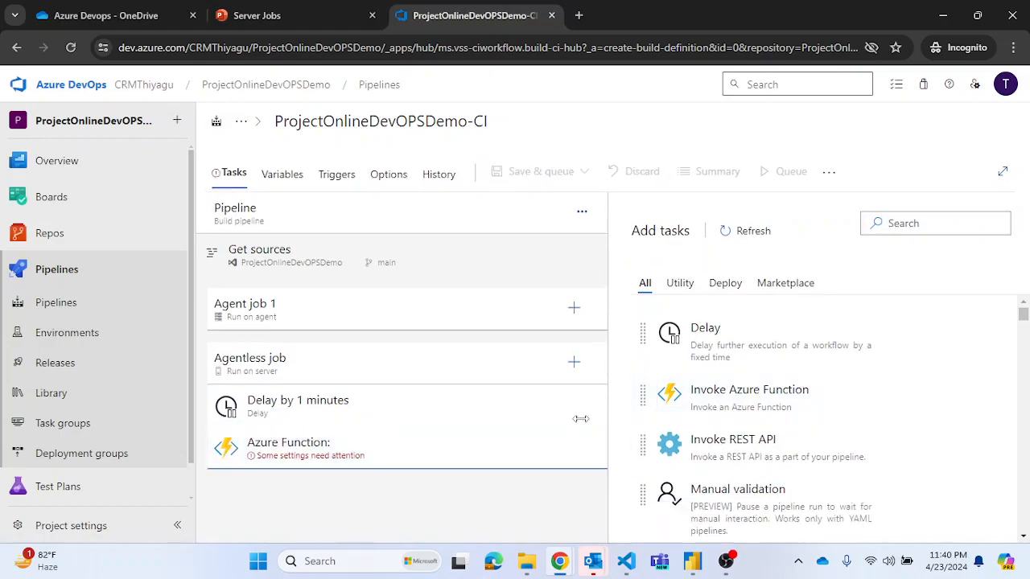
{"action": "left_click", "coordinate": [288, 441]}
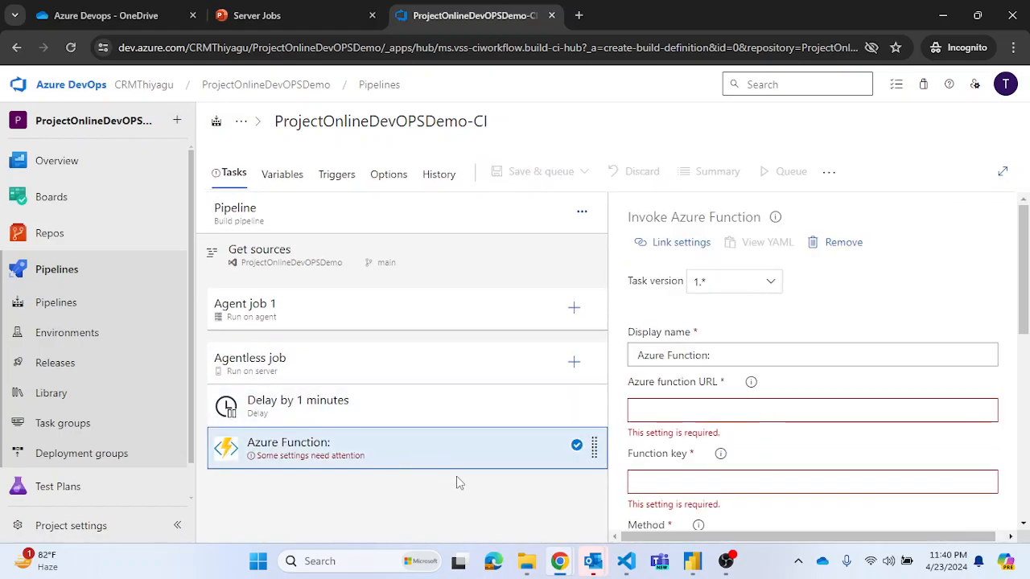
{"action": "mouse_move", "coordinate": [962, 432]}
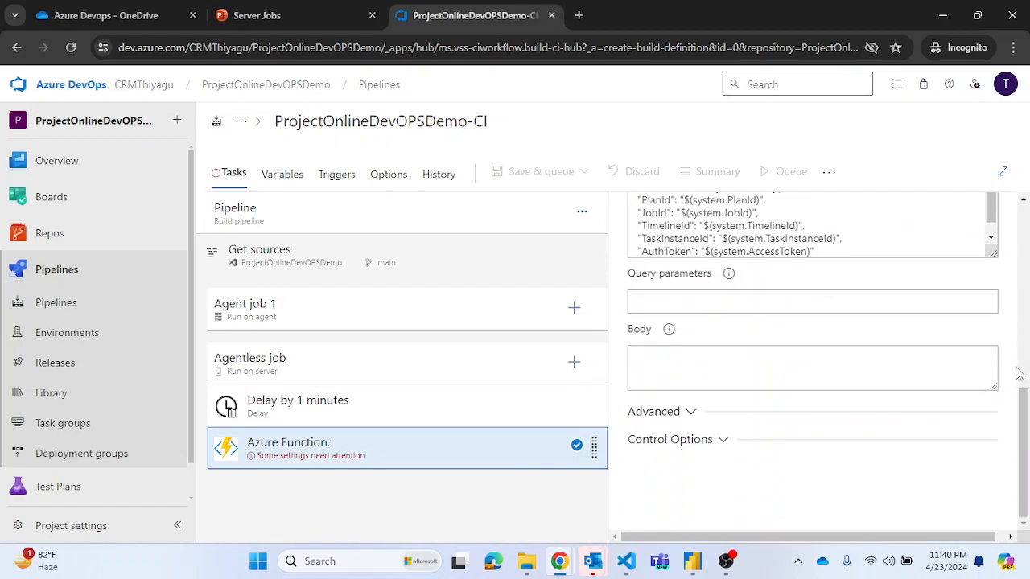
{"action": "scroll", "scroll_direction": "up", "scroll_amount": 3}
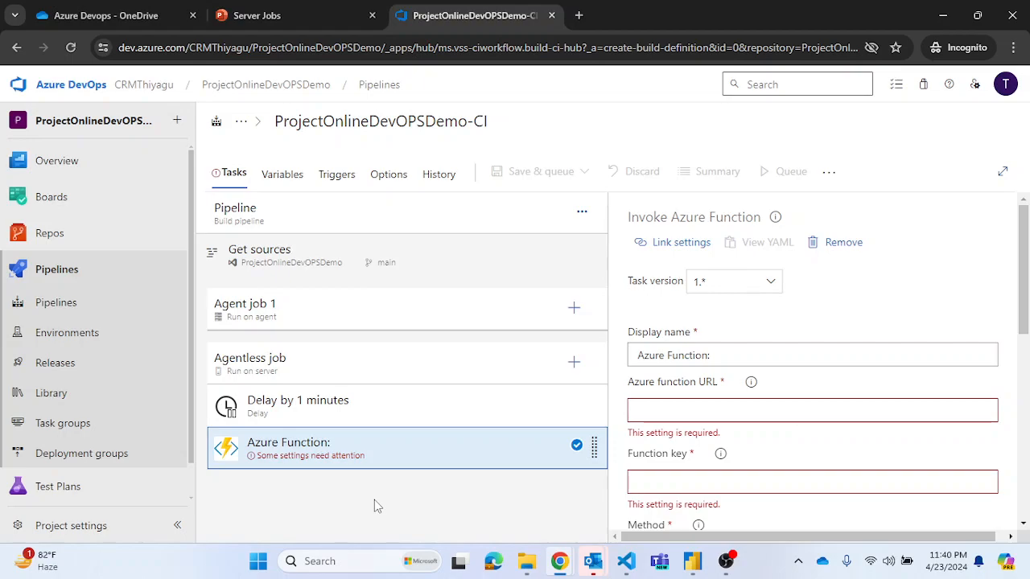
{"action": "mouse_move", "coordinate": [517, 155]}
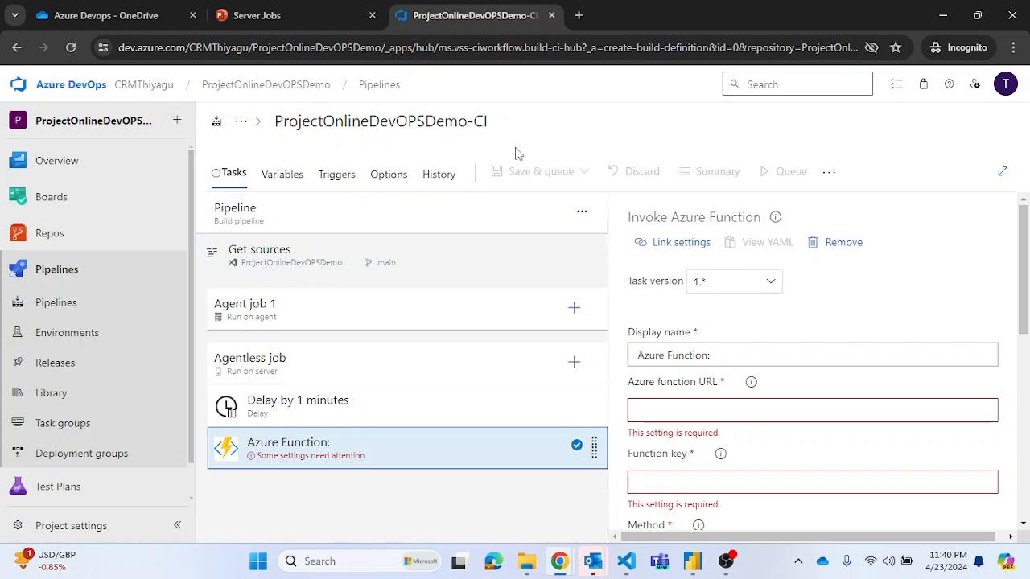
{"action": "mouse_move", "coordinate": [553, 95]}
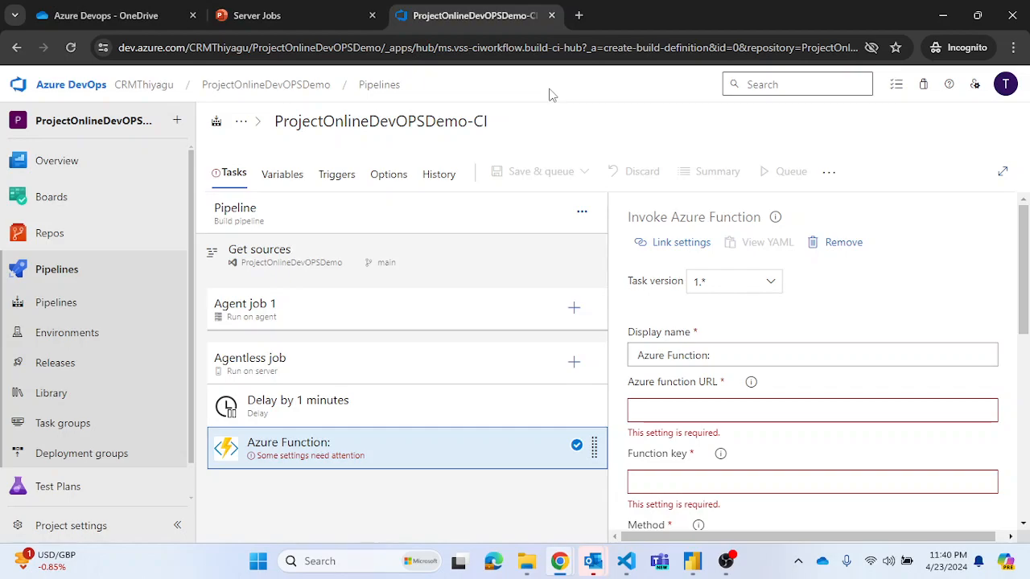
{"action": "mouse_move", "coordinate": [314, 504]}
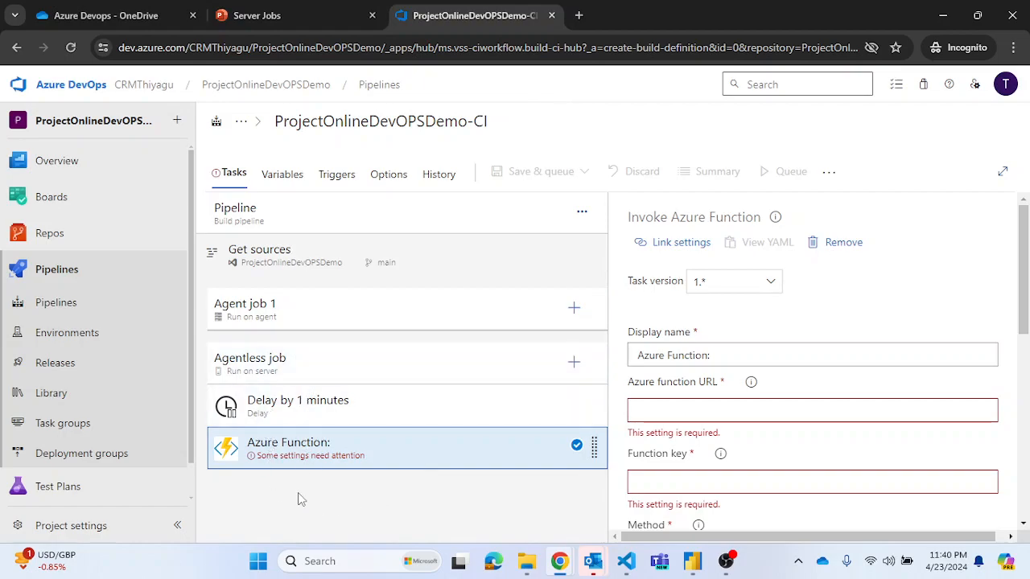
{"action": "mouse_move", "coordinate": [372, 448]}
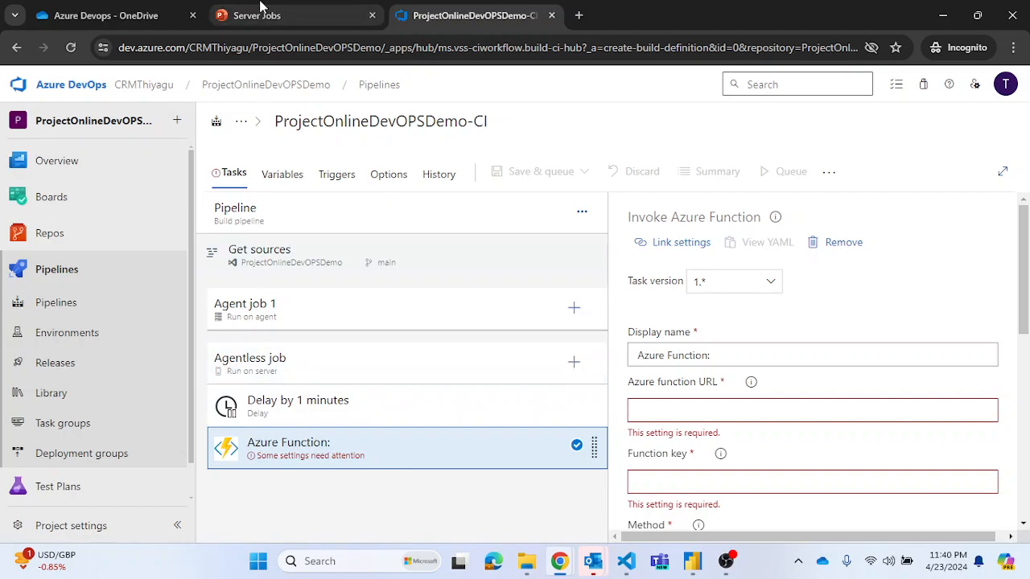
Show the Server Jobs slide describing agentless server jobs in PowerPoint Online.
{"action": "left_click", "coordinate": [289, 15]}
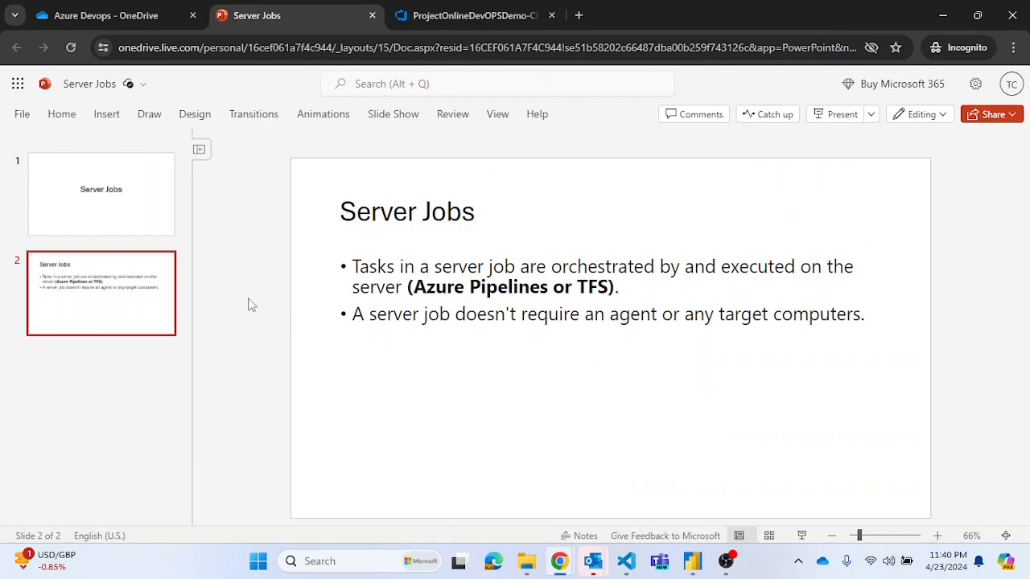
{"action": "mouse_move", "coordinate": [250, 303]}
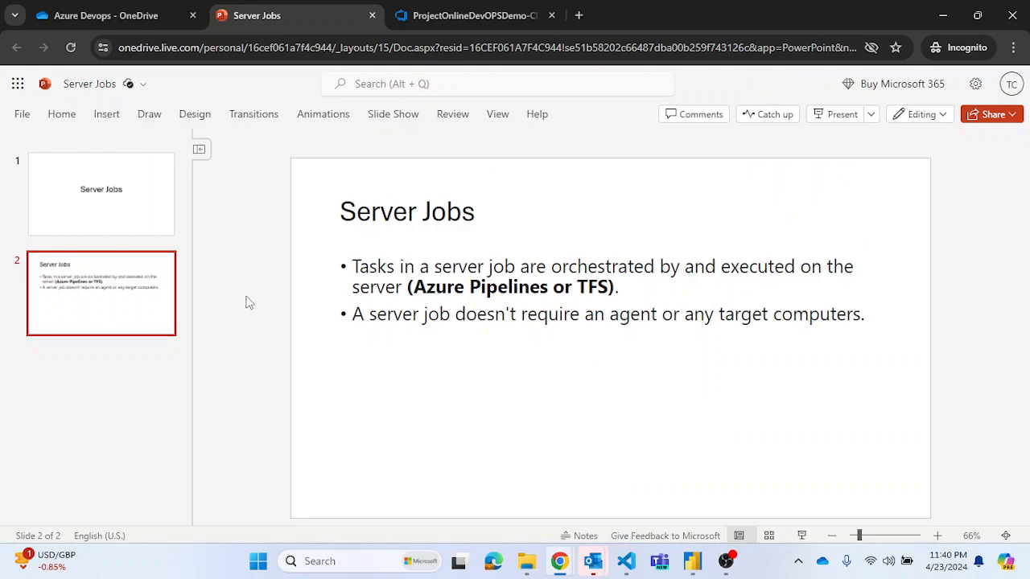